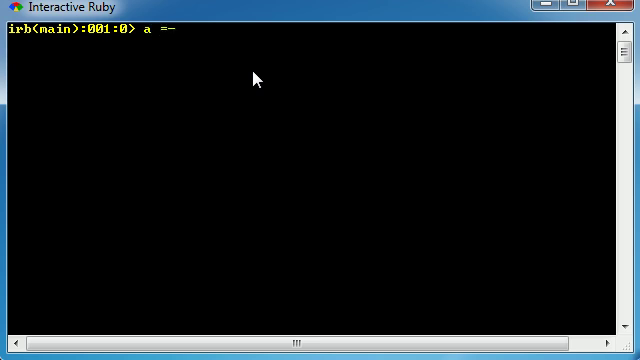
Assign a = "wow bucky is the greatest" at the irb prompt
key("backspace")
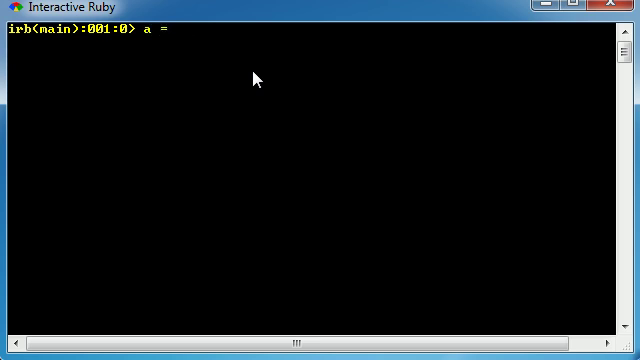
type("\"wo")
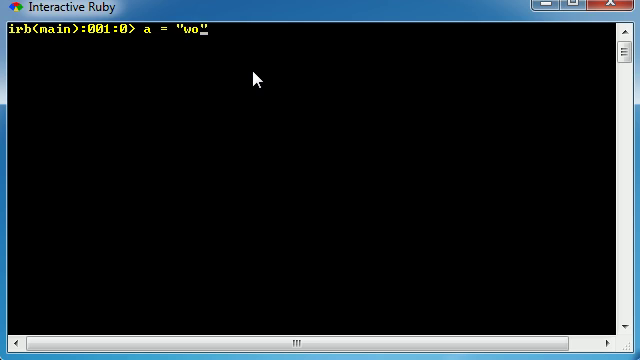
type("w bucky is")
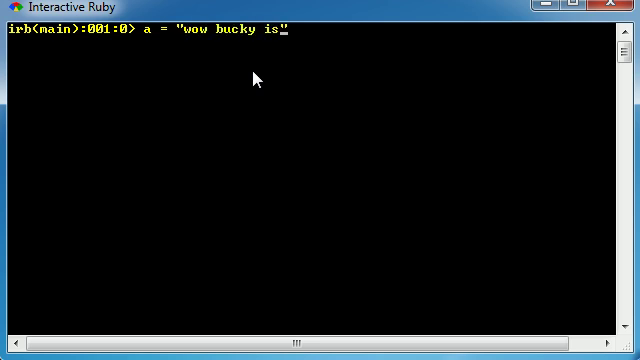
type("the greatest\"")
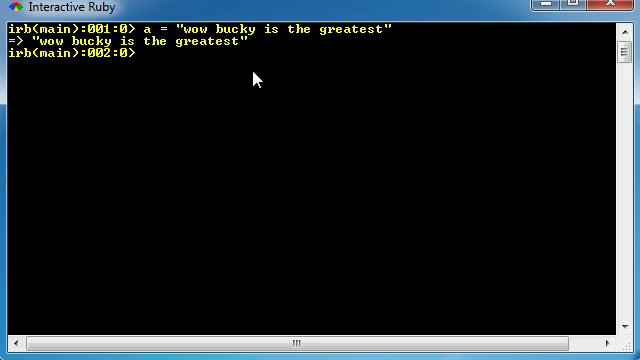
Write a.scan(/.../) with a three-character regex as the pattern
type("a")
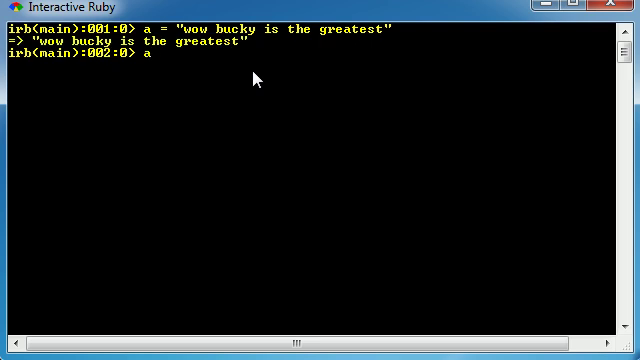
type(".scan")
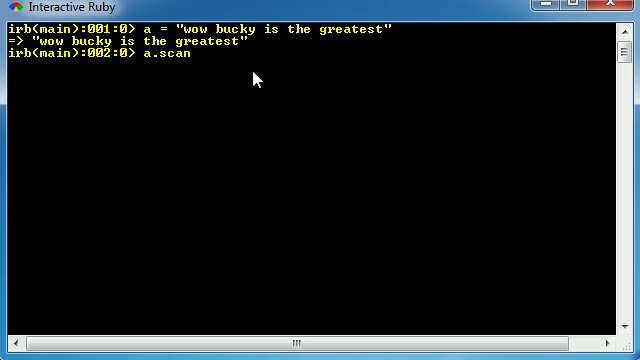
type("()")
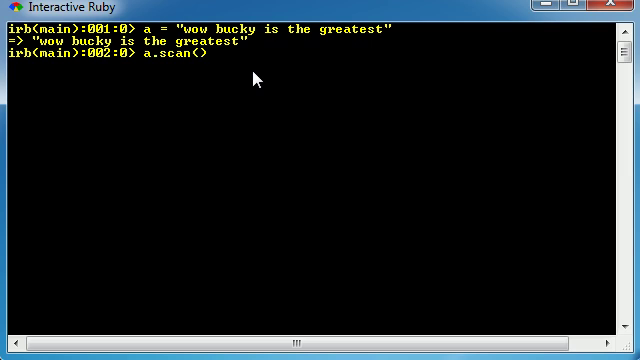
type("//")
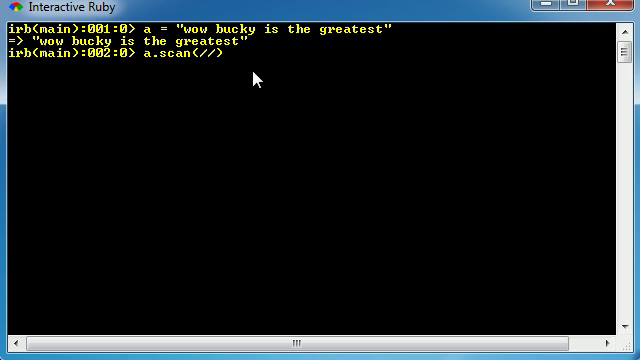
type(".")
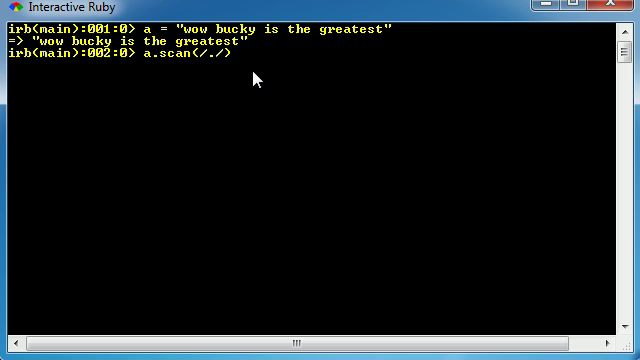
type("...")
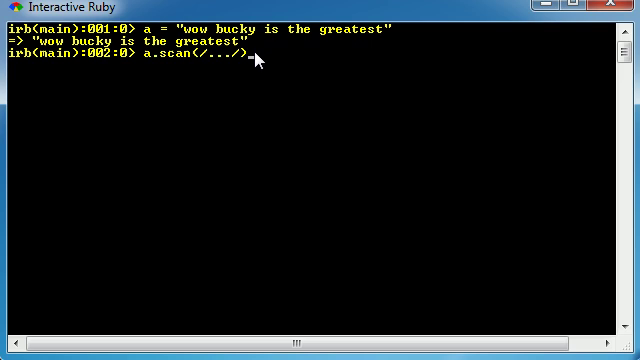
mouse_move(312, 62)
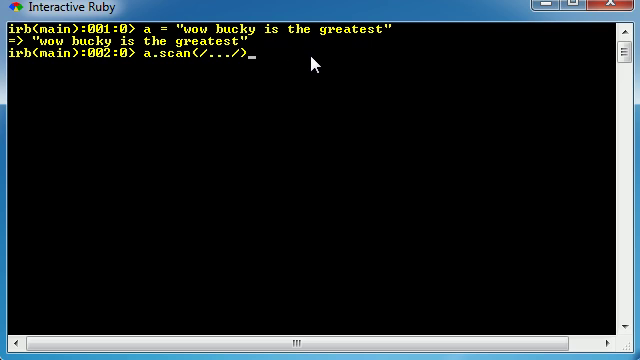
Add the block {|b| puts b} so each matched chunk is printed
type("{}")
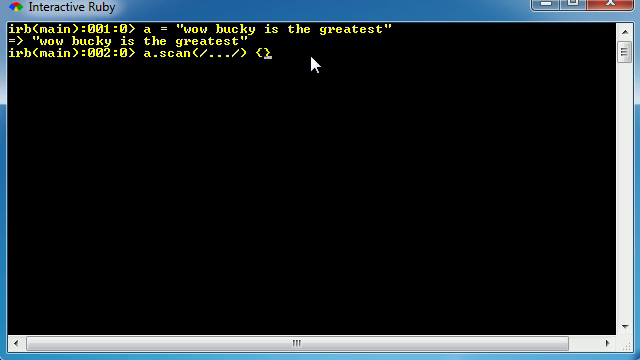
type("!!")
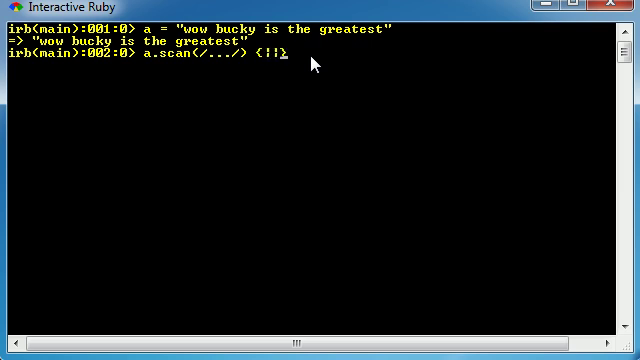
type("b")
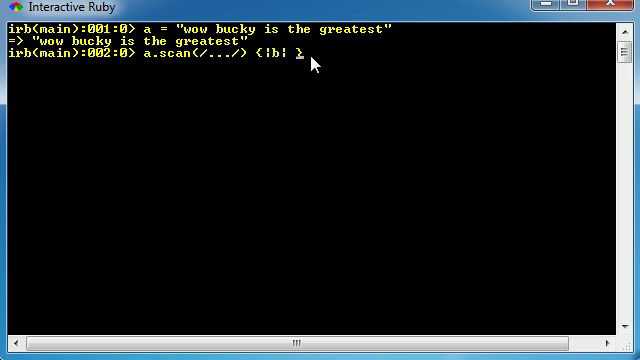
type("puts")
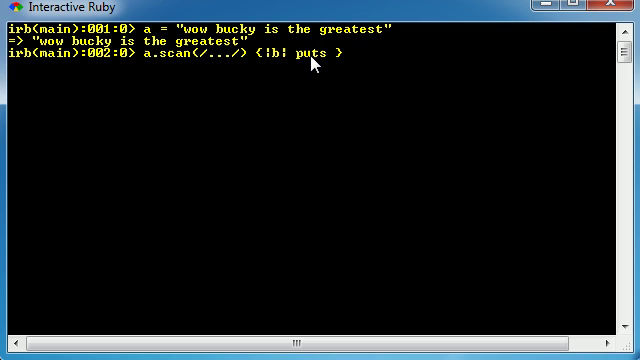
type("b")
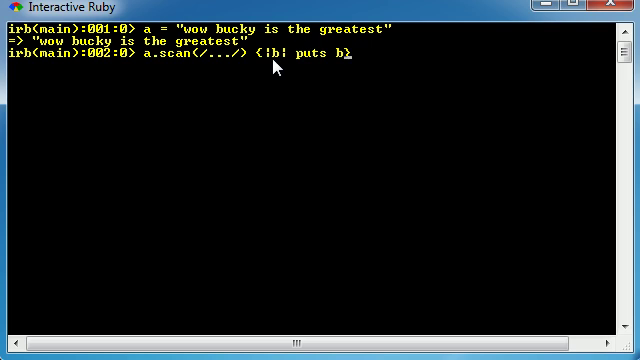
mouse_move(360, 66)
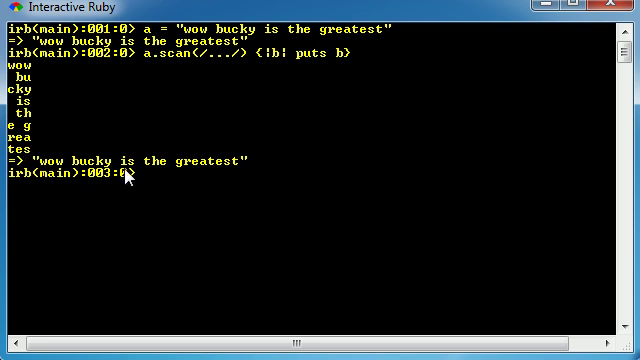
mouse_move(216, 72)
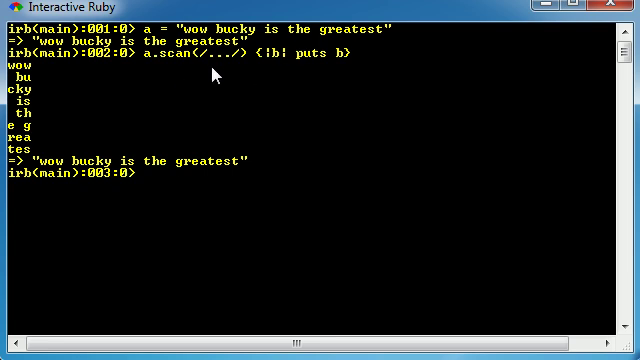
mouse_move(214, 72)
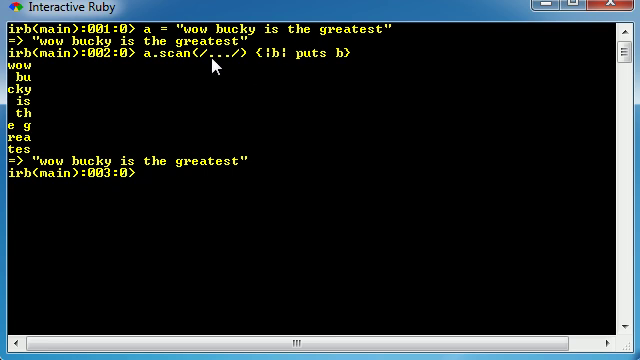
mouse_move(216, 68)
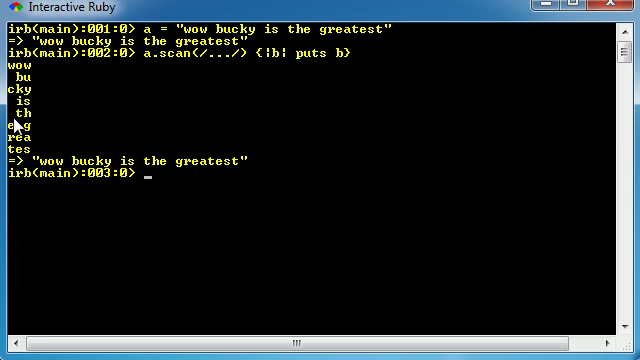
mouse_move(88, 80)
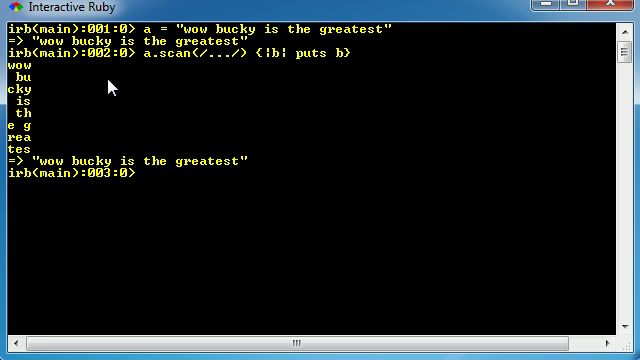
mouse_move(268, 184)
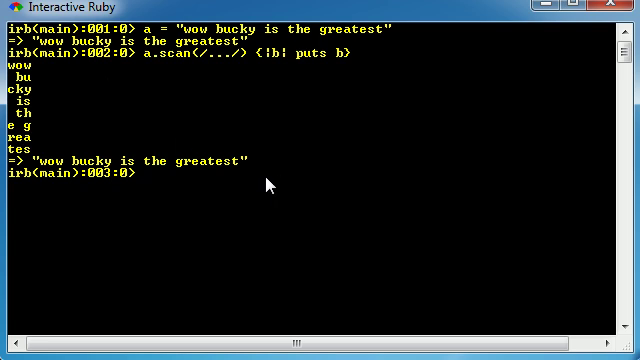
Recall a.scan(/.../) {|b| puts b} at prompt 003, unrun, ready to edit
type("a.scan(/.../) {|b| puts b}")
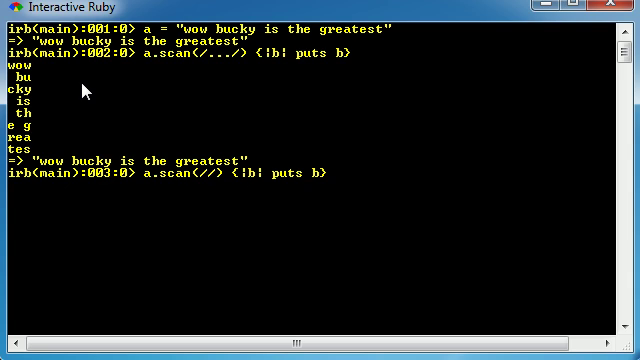
Change the pattern to /\S\S\S/ and run it, printing wow, buc, the, gre, ate
type("\\S")
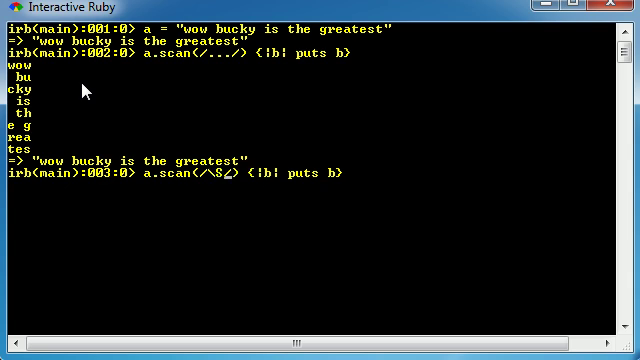
type("\\S\\S")
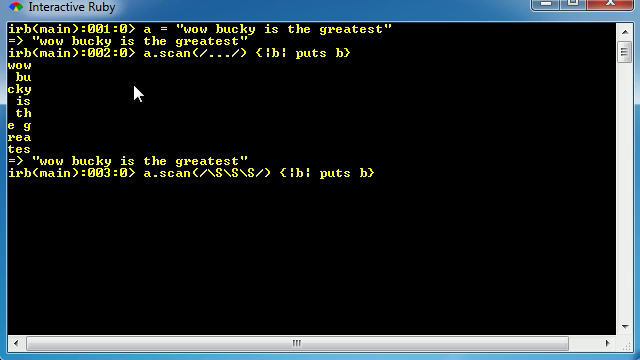
mouse_move(224, 200)
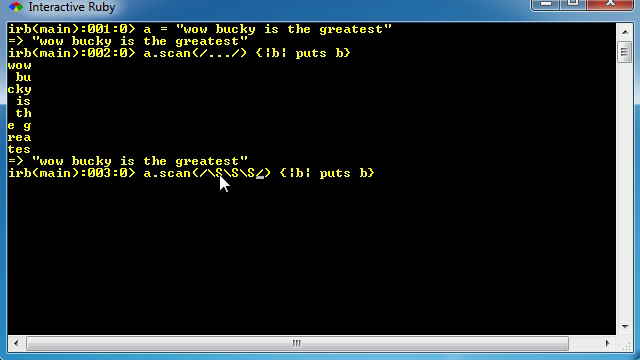
mouse_move(470, 184)
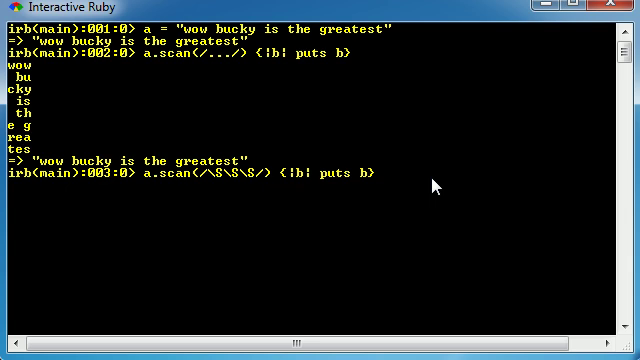
key("enter")
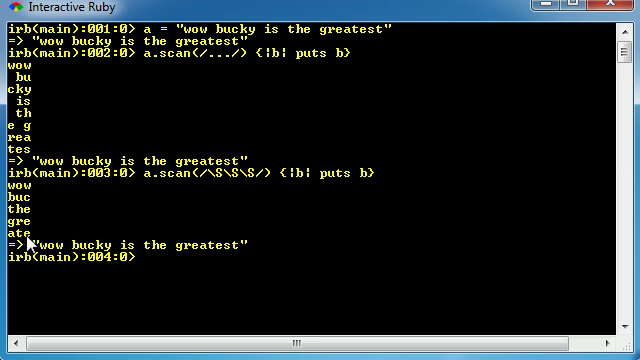
mouse_move(128, 240)
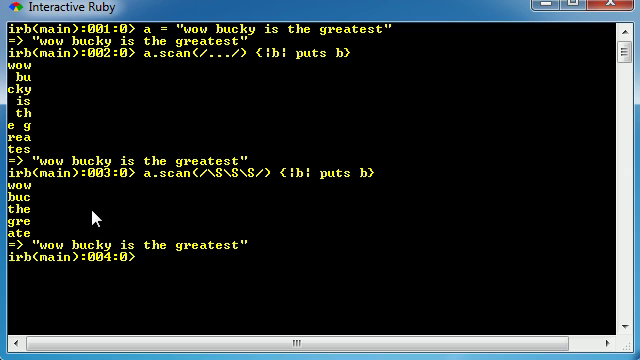
Recall the \S\S\S scan, then a = "wow bucky is the greatest" at prompt 004
type("a.scan(/^\\S\\S\\S/) {|b| puts b}")
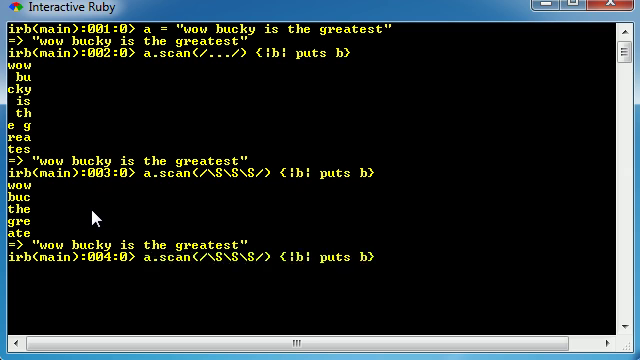
type("a = \"wow bucky is the greatest\"")
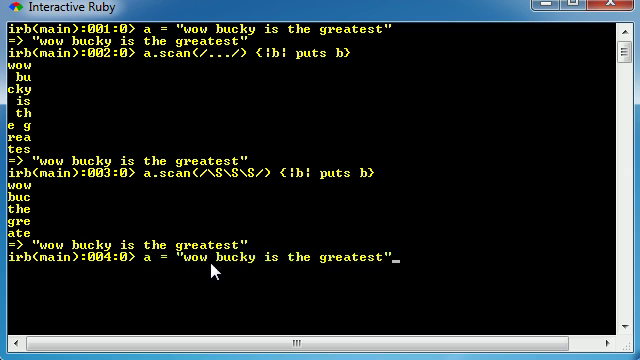
mouse_move(384, 246)
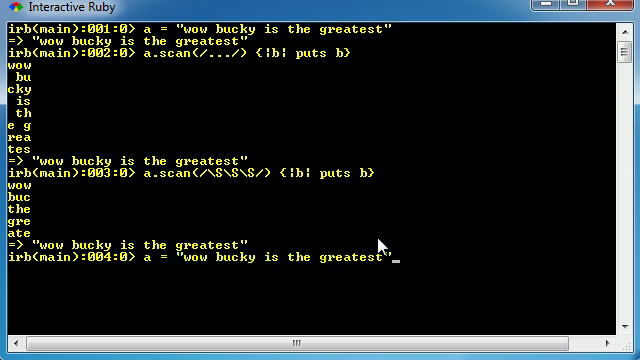
mouse_move(216, 280)
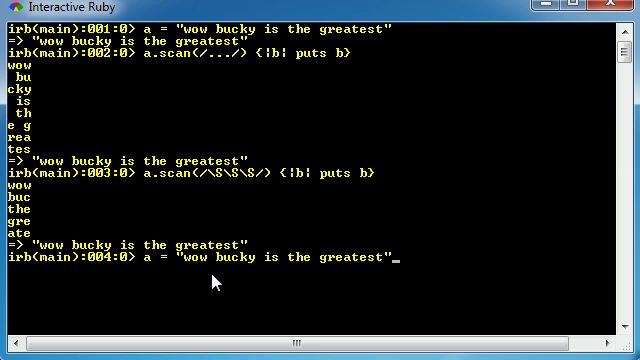
mouse_move(376, 264)
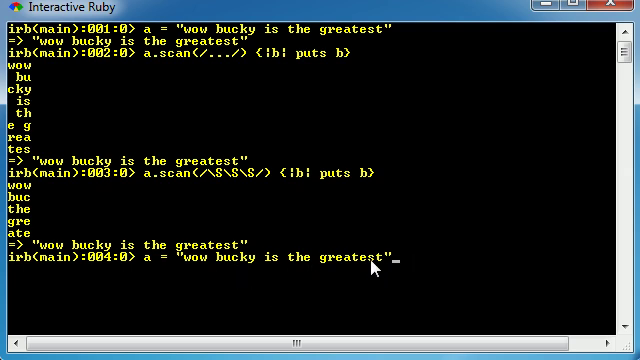
mouse_move(220, 184)
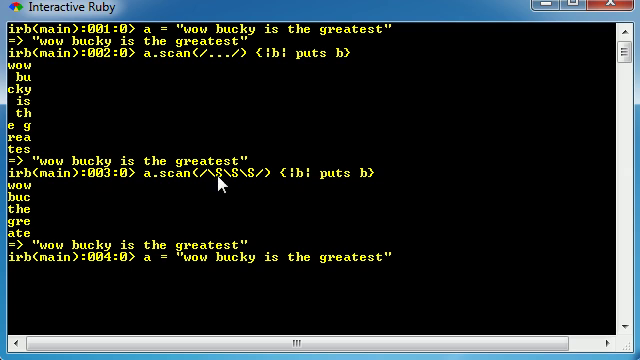
mouse_move(258, 184)
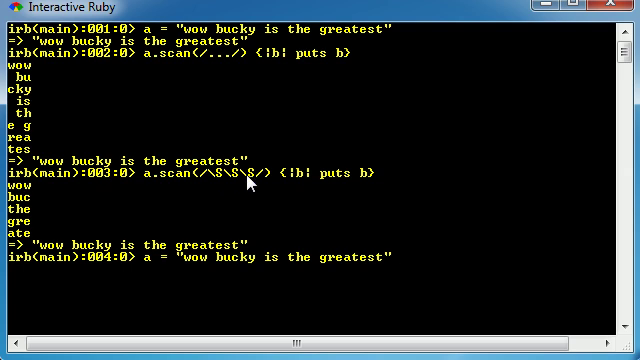
mouse_move(268, 268)
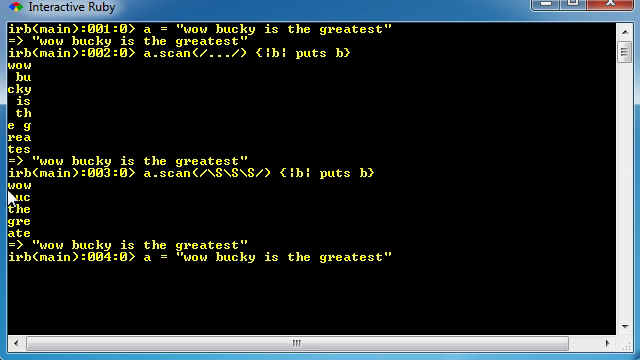
mouse_move(276, 272)
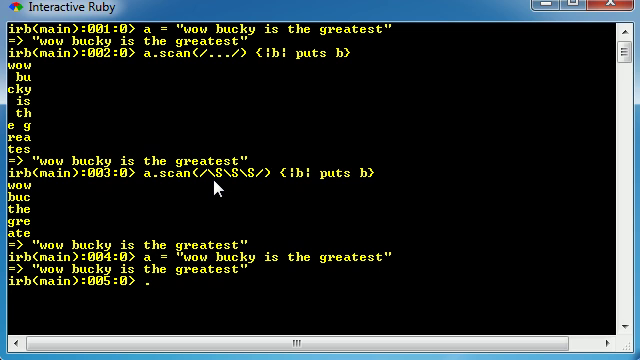
type("fdsgf3423")
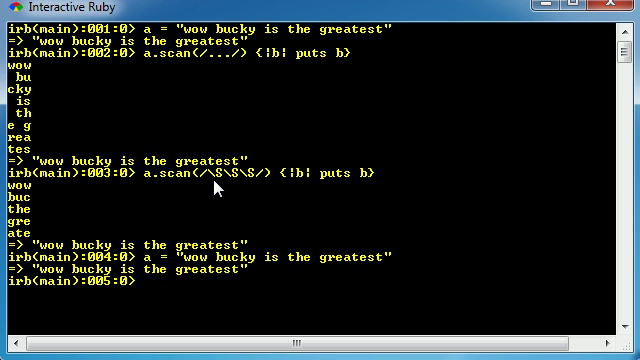
type("\\S")
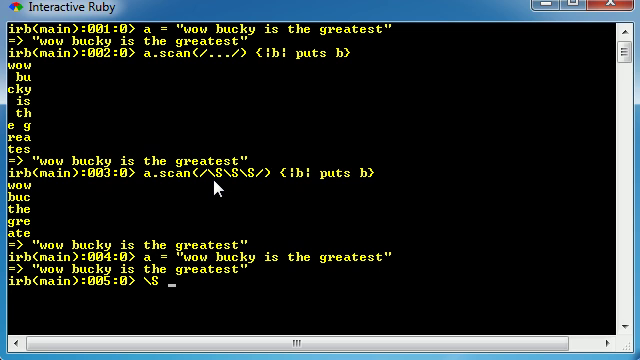
type("sdf4234")
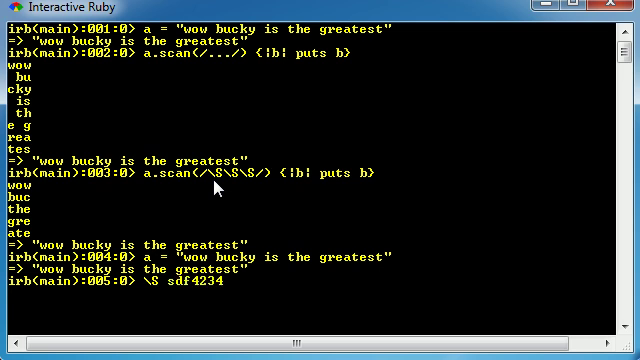